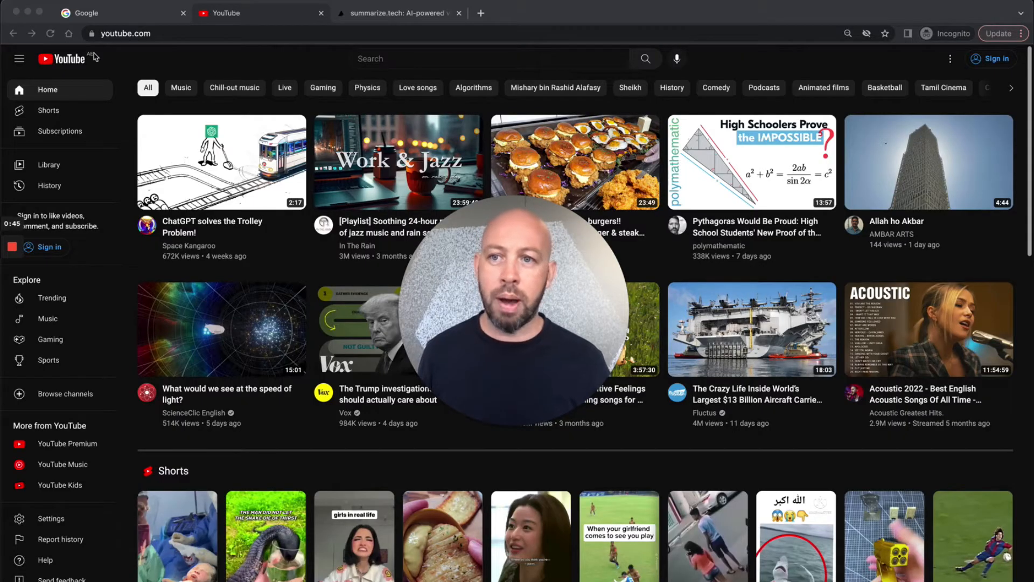
- Google 'conjecture mapping' and browse the results led by the conjecture map definition
{"action": "left_click", "coordinate": [86, 12]}
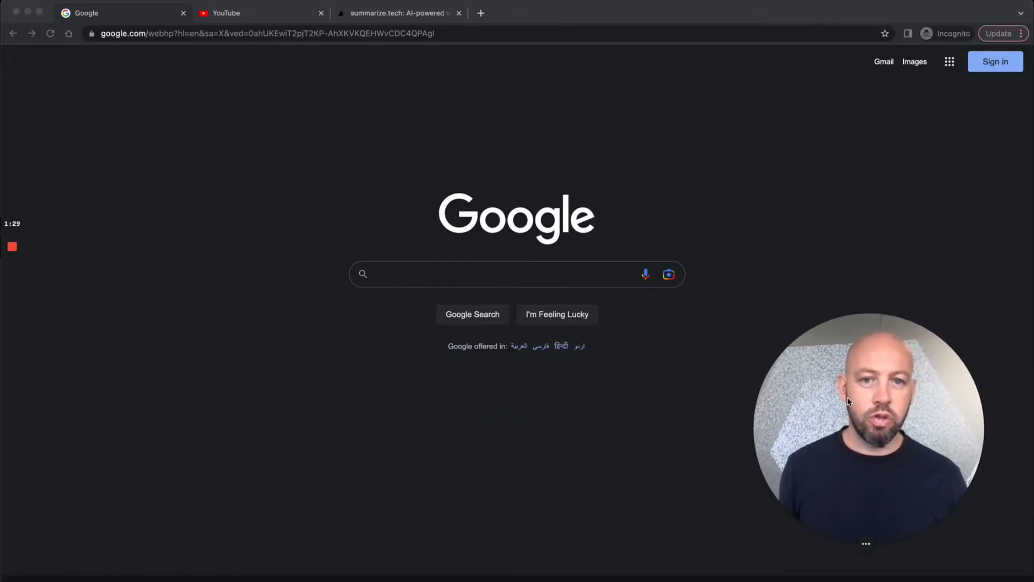
{"action": "type", "text": "conjecture mapping"}
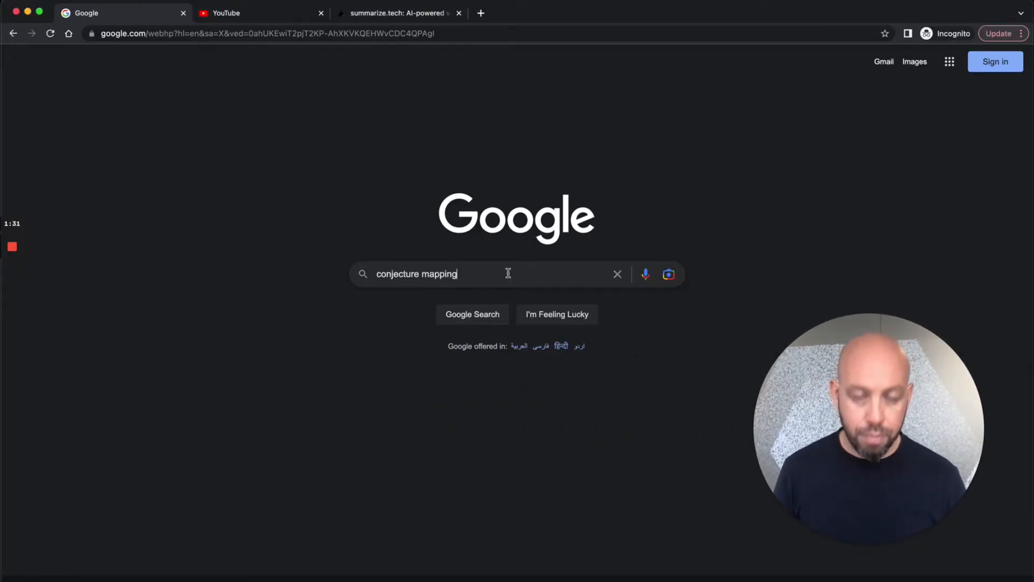
{"action": "key", "text": "Return"}
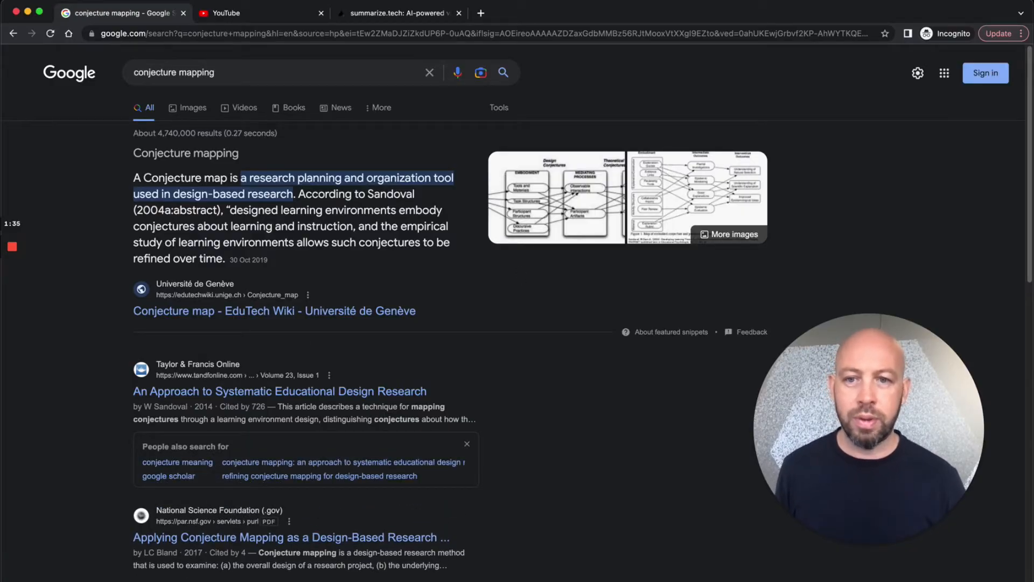
{"action": "scroll", "scroll_direction": "down", "scroll_amount": 3}
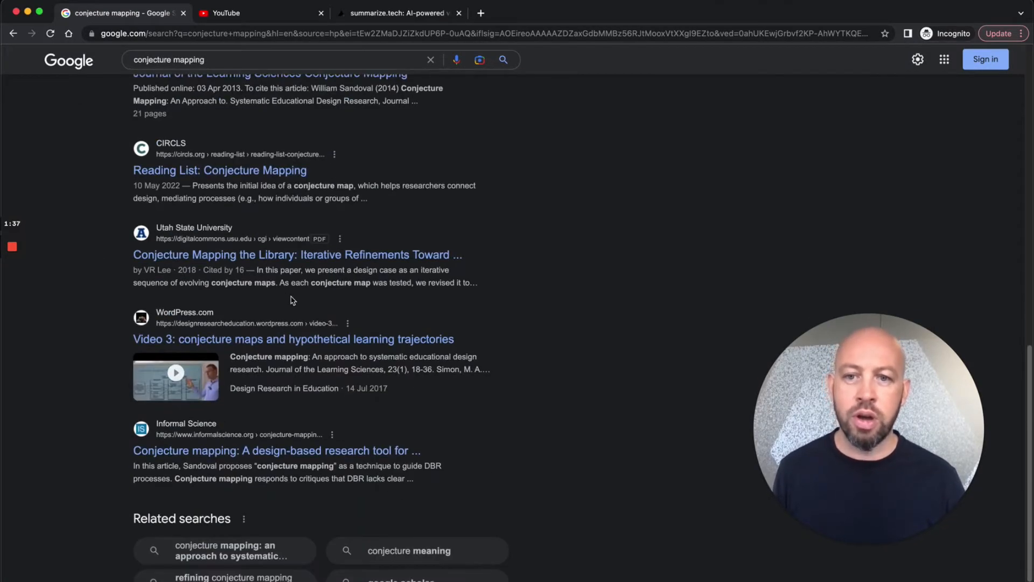
{"action": "scroll", "scroll_direction": "up", "scroll_amount": 3}
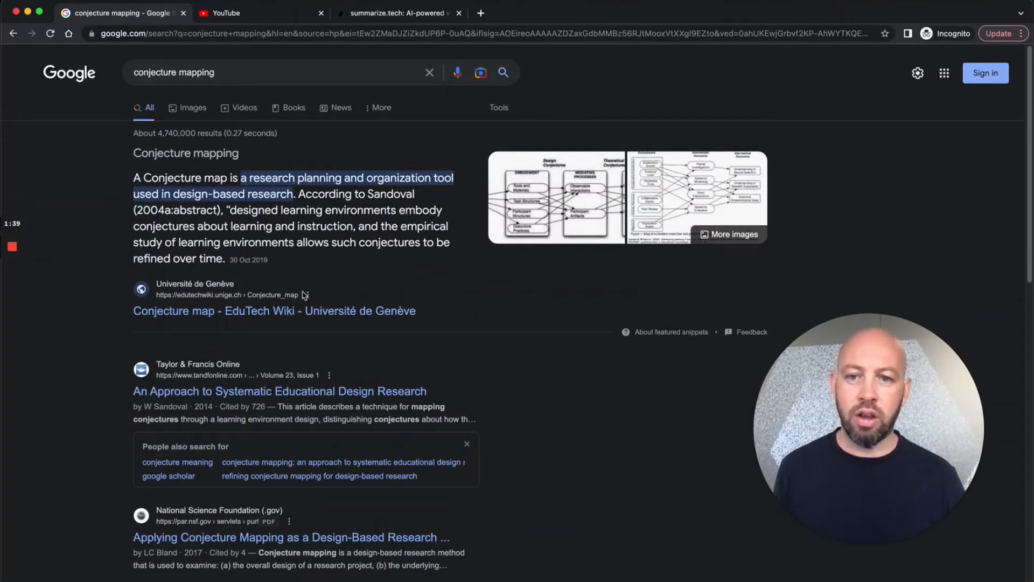
{"action": "scroll", "scroll_direction": "down", "scroll_amount": 3}
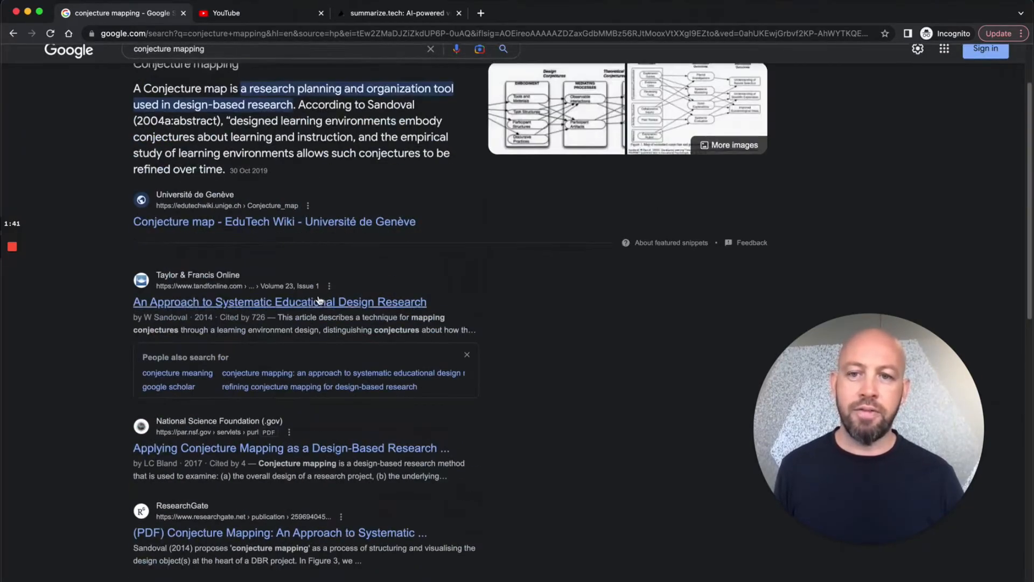
{"action": "scroll", "scroll_direction": "up", "scroll_amount": 3}
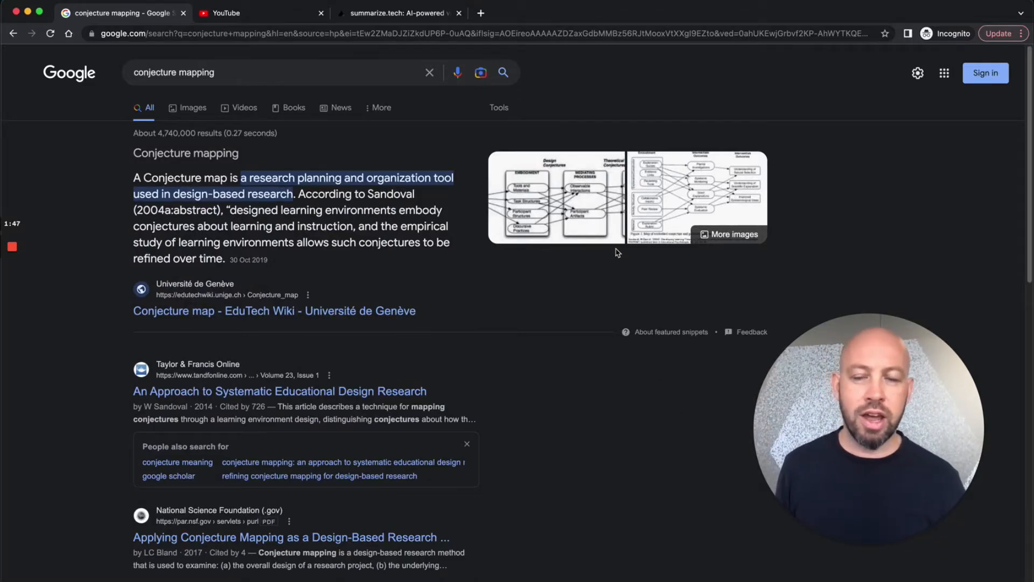
{"action": "mouse_move", "coordinate": [262, 19]}
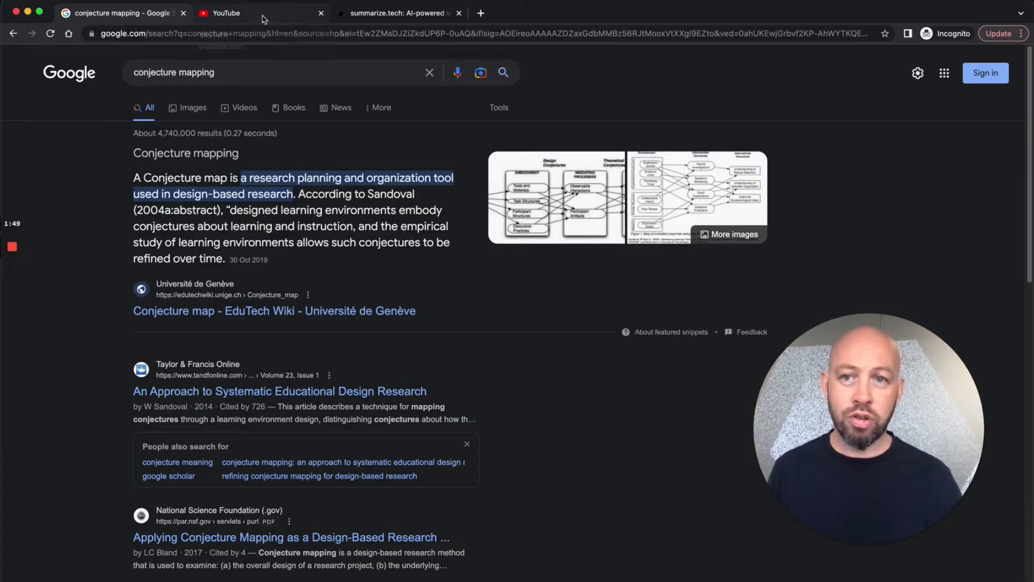
- Search YouTube for 'conjecture mapping' and skim the video results list
{"action": "left_click", "coordinate": [228, 12]}
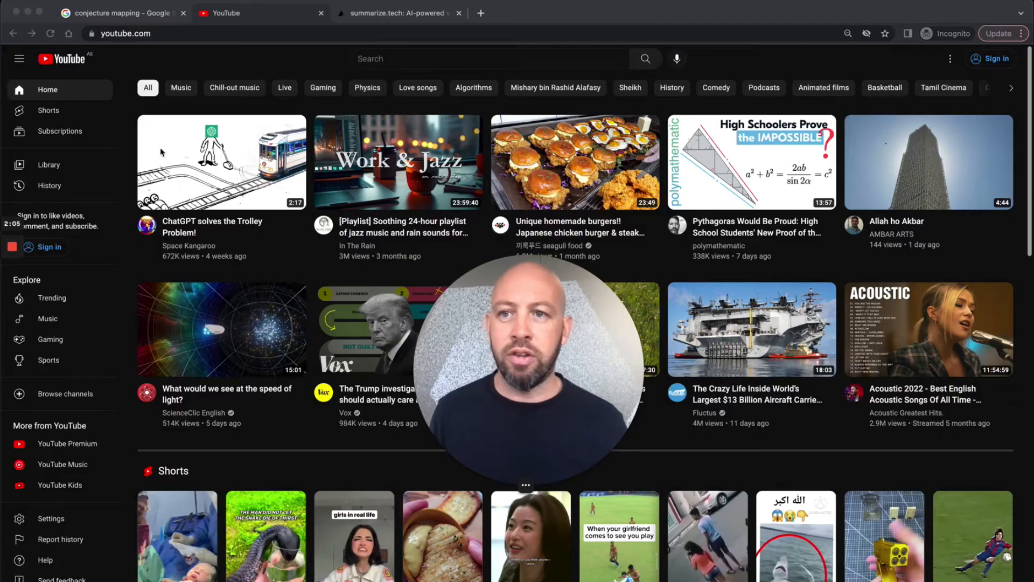
{"action": "mouse_move", "coordinate": [461, 152]}
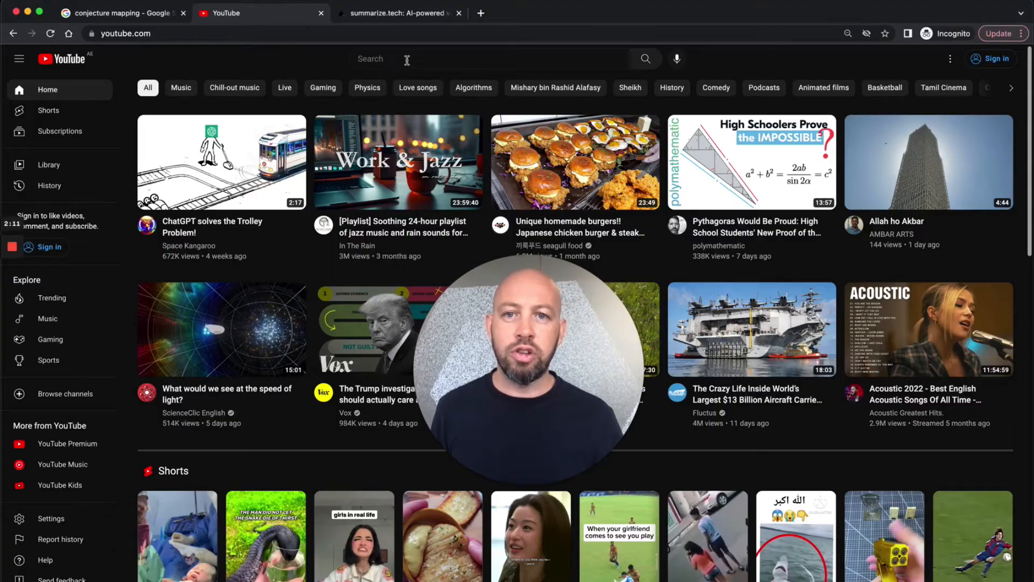
{"action": "type", "text": "conjecture mapping"}
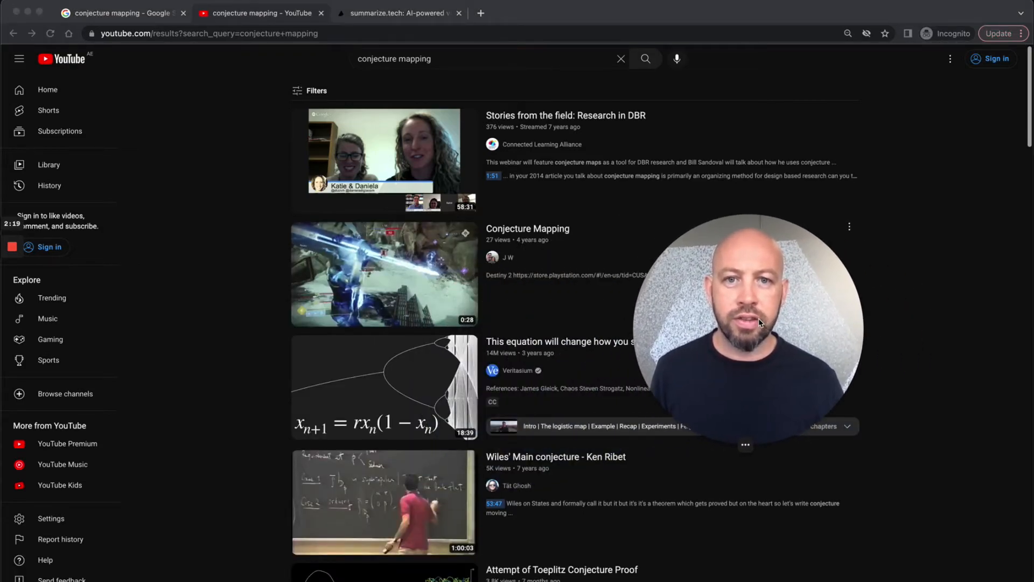
{"action": "scroll", "scroll_direction": "down", "scroll_amount": 3}
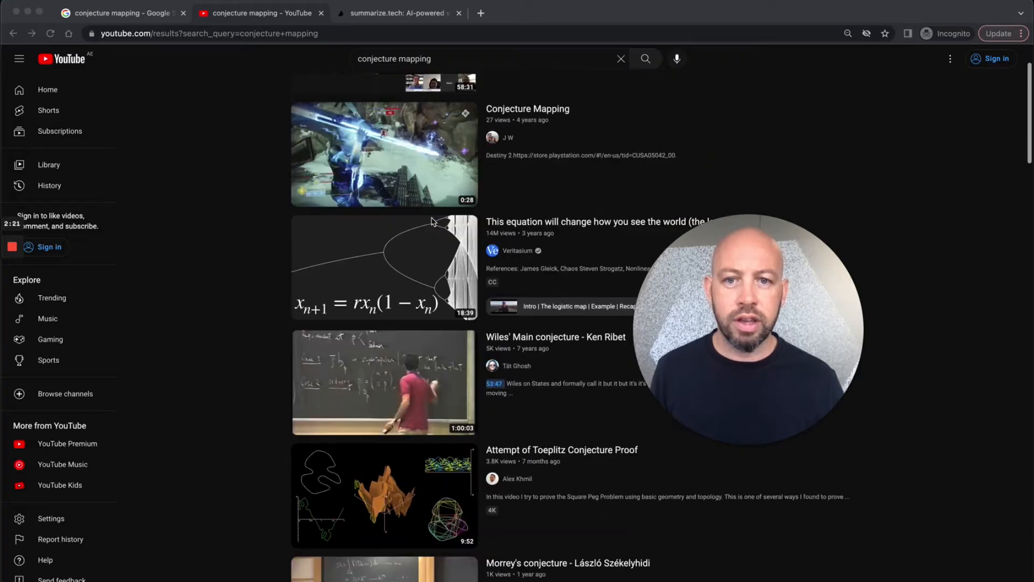
{"action": "scroll", "scroll_direction": "up", "scroll_amount": 3}
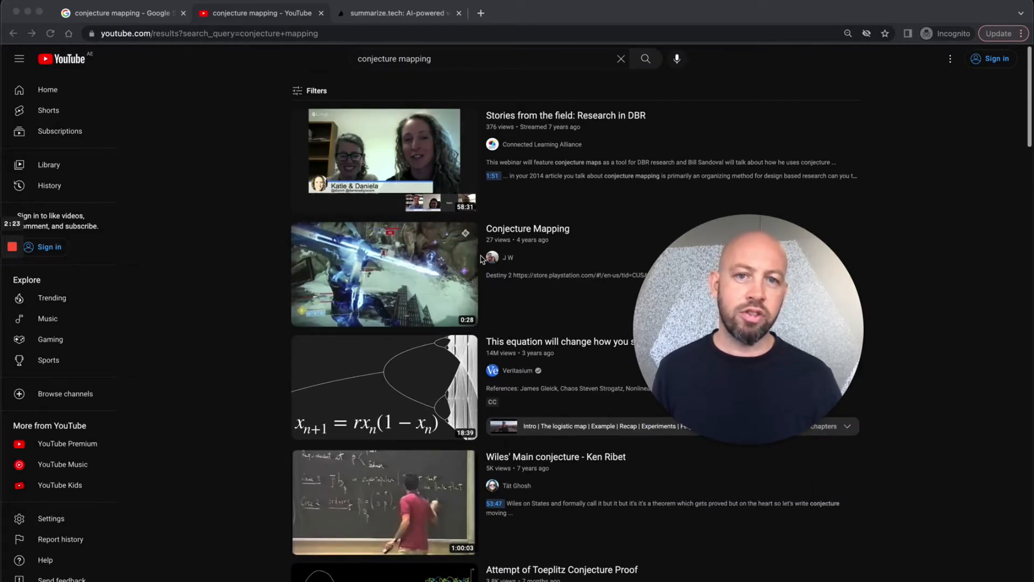
{"action": "mouse_move", "coordinate": [548, 105]}
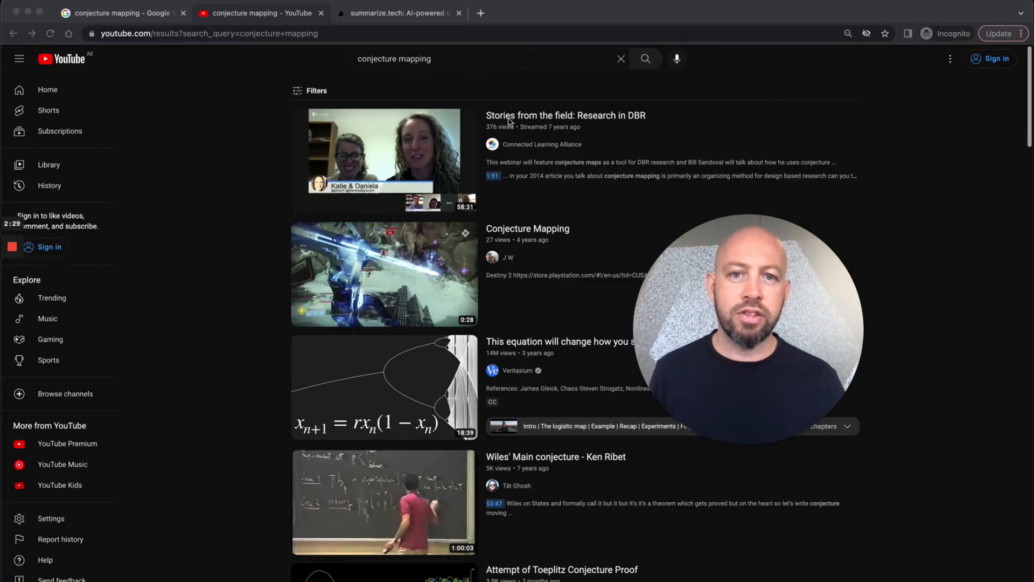
{"action": "mouse_move", "coordinate": [623, 120]}
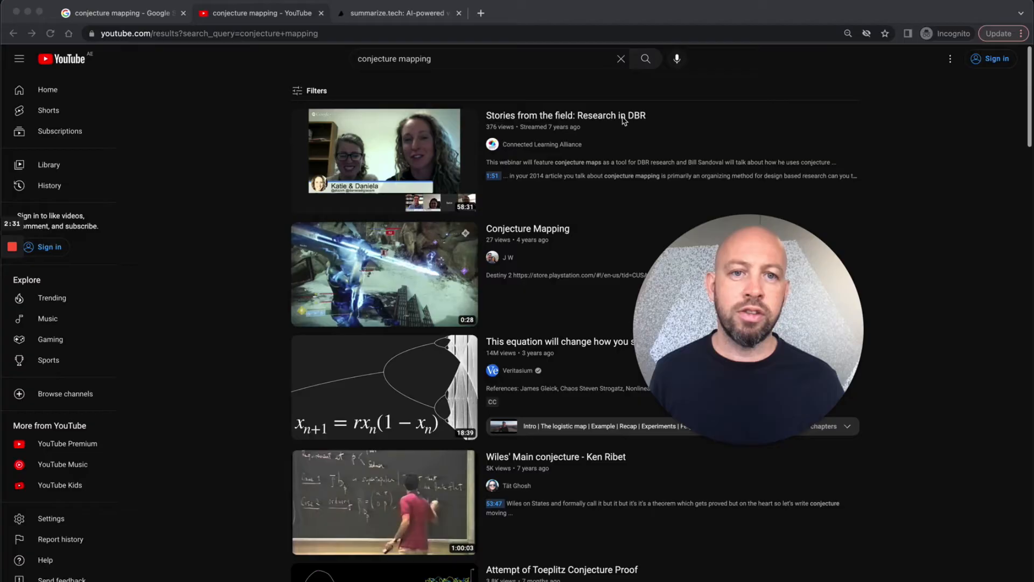
{"action": "mouse_move", "coordinate": [646, 126]}
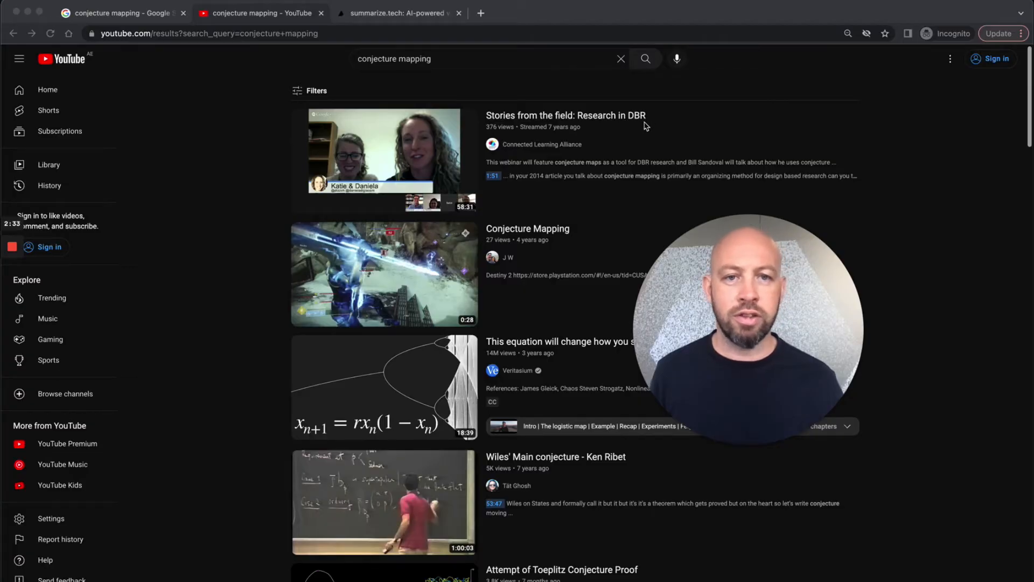
{"action": "mouse_move", "coordinate": [618, 156]}
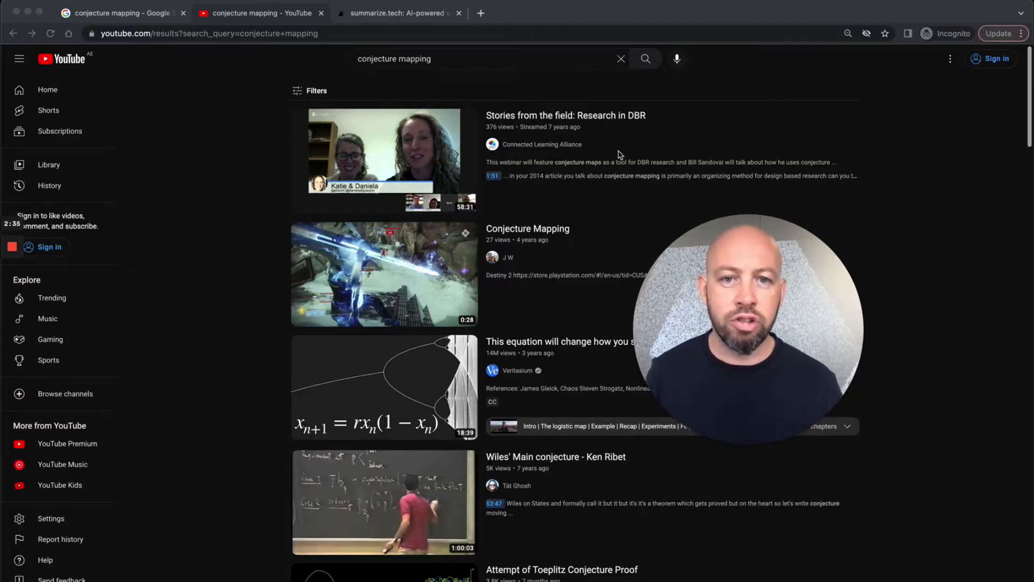
{"action": "mouse_move", "coordinate": [517, 167]}
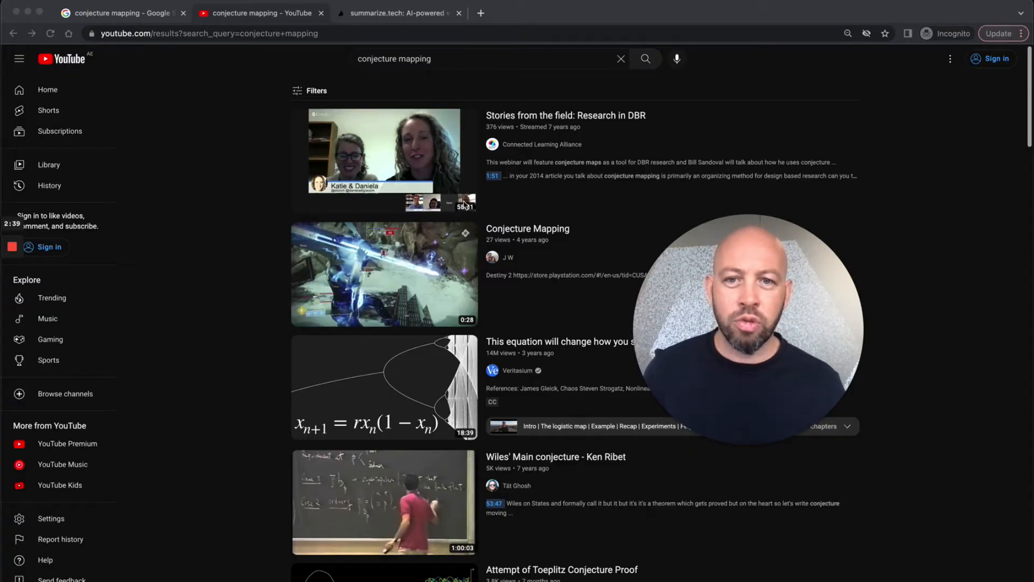
{"action": "mouse_move", "coordinate": [467, 206]}
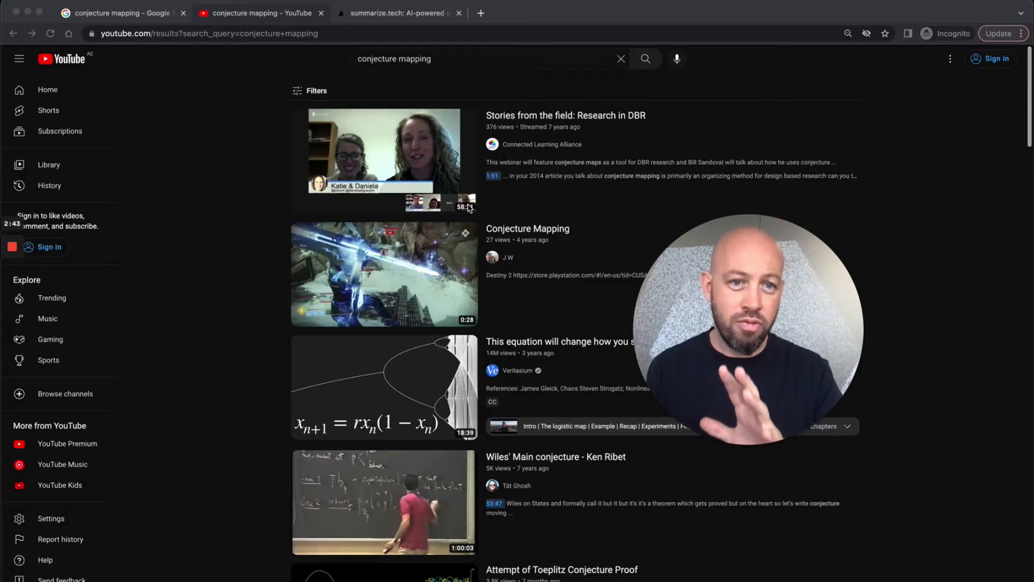
- Open the 'Stories from the field: Research in DBR' video, then move to the summarize.tech tab
{"action": "left_click", "coordinate": [384, 150]}
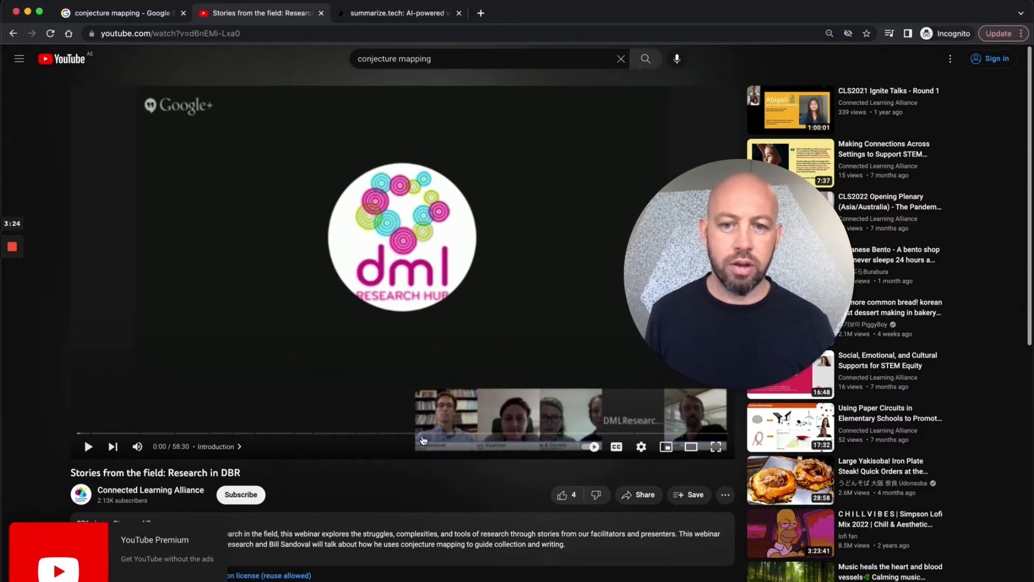
{"action": "mouse_move", "coordinate": [268, 273]}
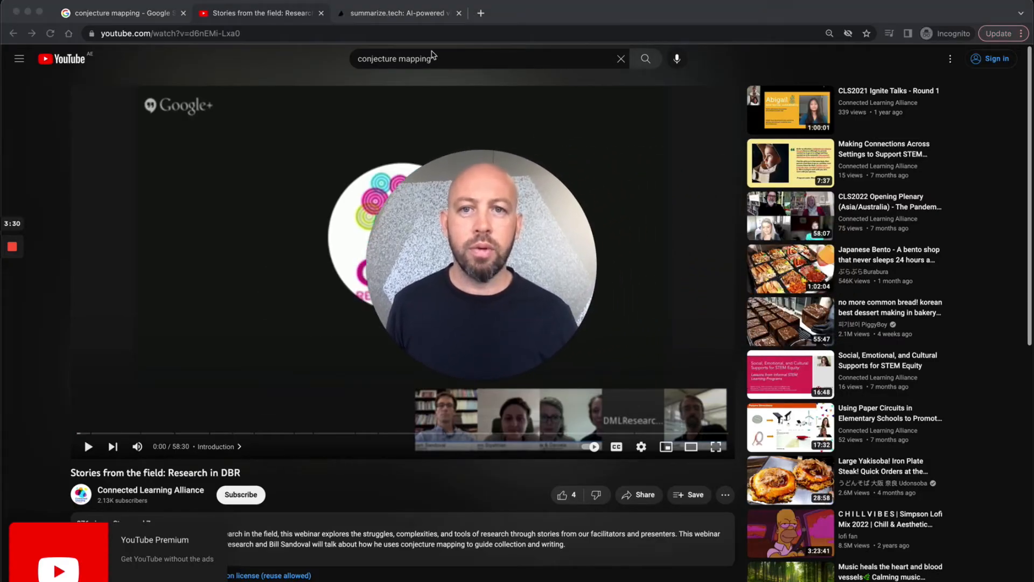
{"action": "left_click", "coordinate": [396, 13]}
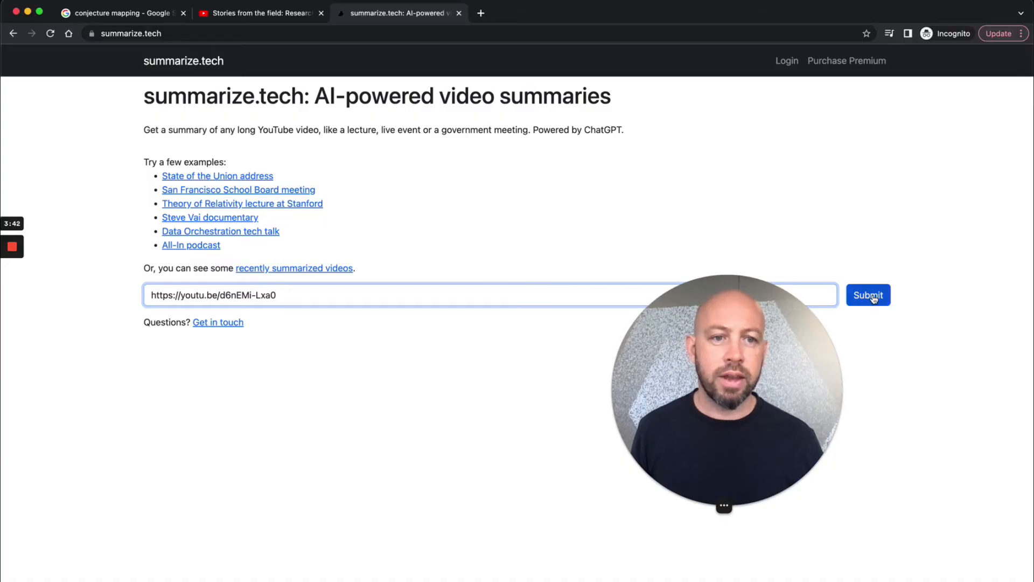
- Submit the pasted youtu.be link for summarizing
{"action": "left_click", "coordinate": [867, 294]}
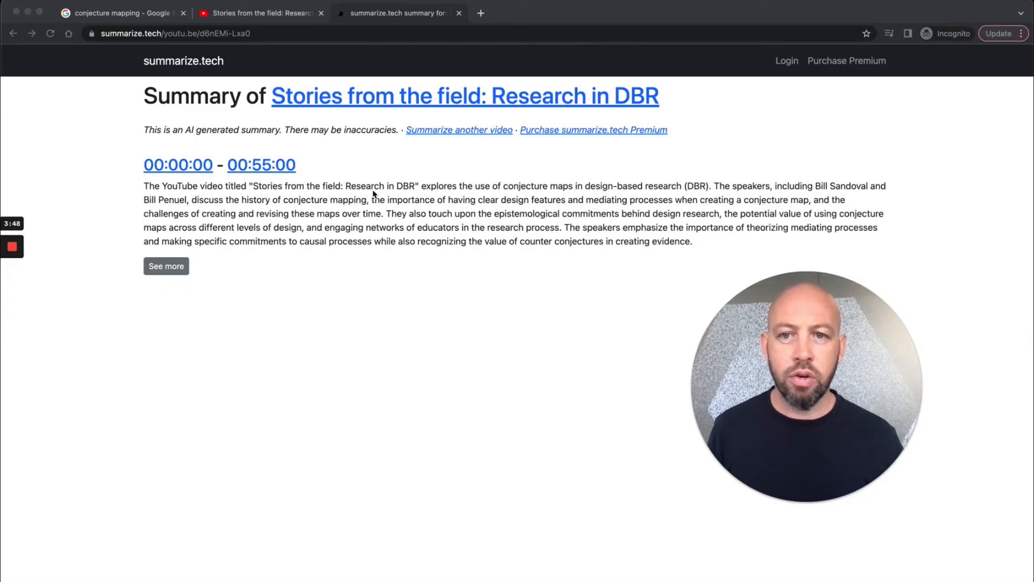
{"action": "mouse_move", "coordinate": [784, 195]}
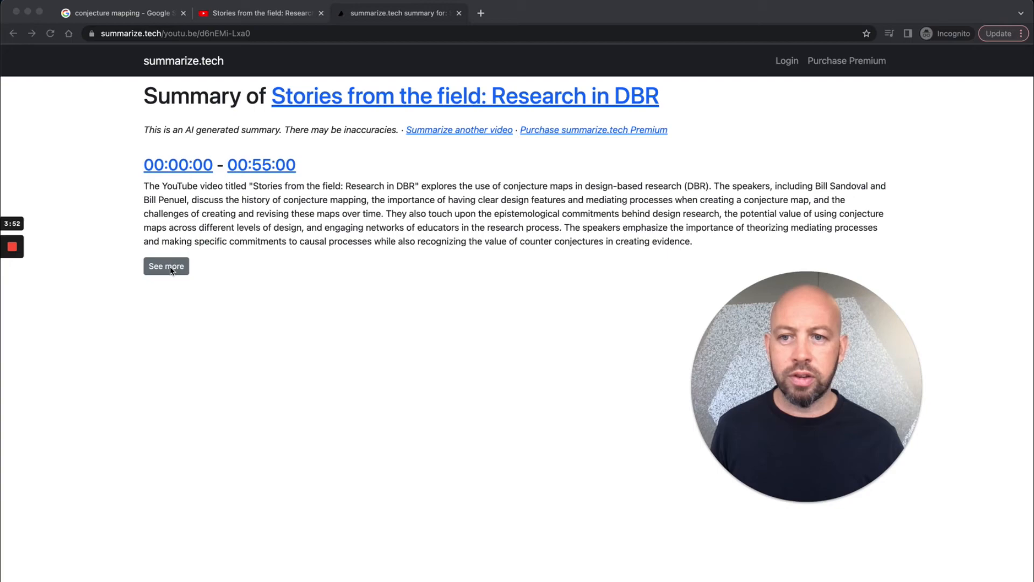
- Expand 'See more' and scroll through the five-minute timestamped sections
{"action": "left_click", "coordinate": [166, 266]}
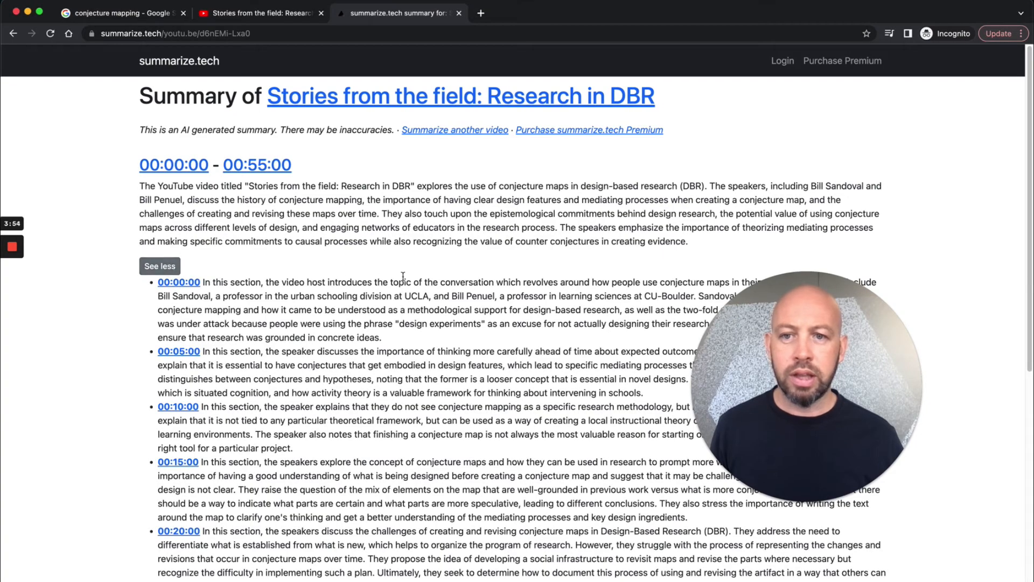
{"action": "scroll", "scroll_direction": "down", "scroll_amount": 3}
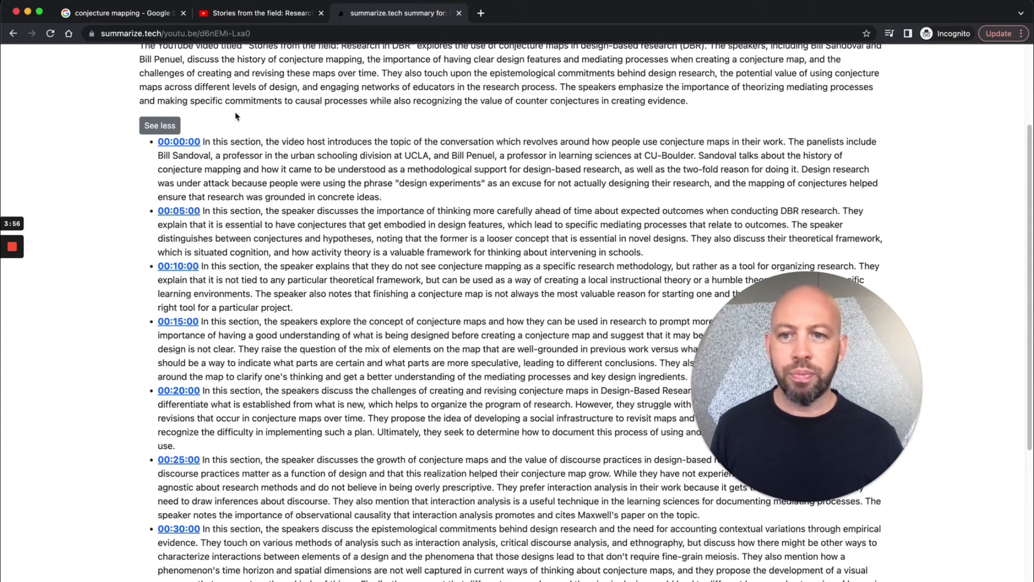
{"action": "scroll", "scroll_direction": "down", "scroll_amount": 3}
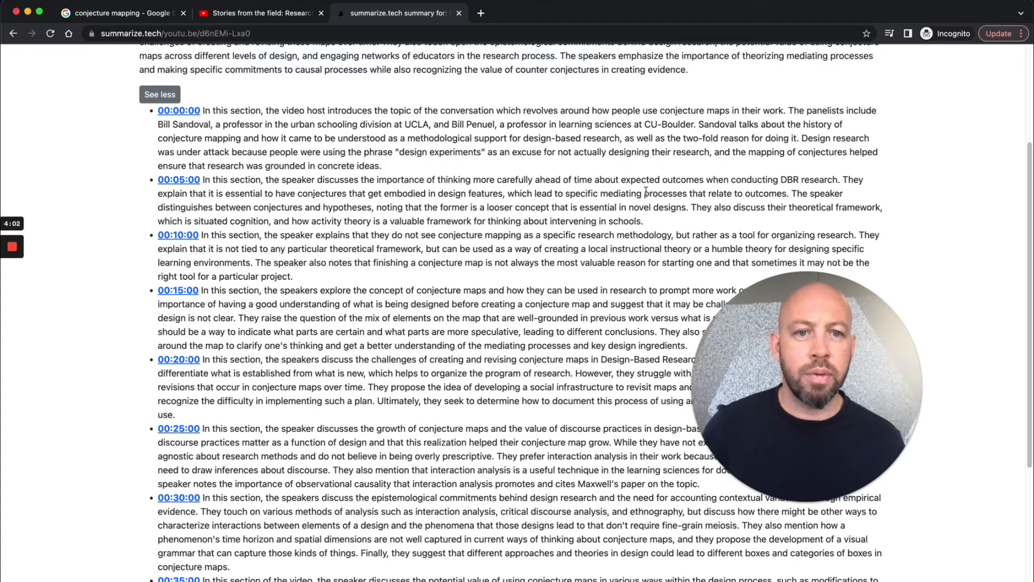
{"action": "mouse_move", "coordinate": [866, 201]}
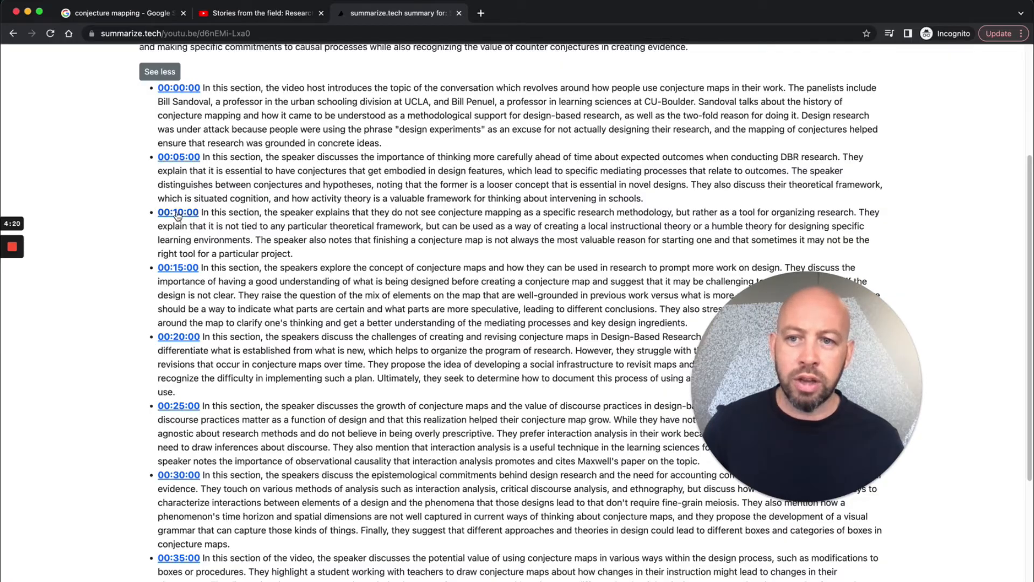
- Play the video from the 00:10:00 section, pause it, and return to summarize.tech
{"action": "left_click", "coordinate": [178, 211]}
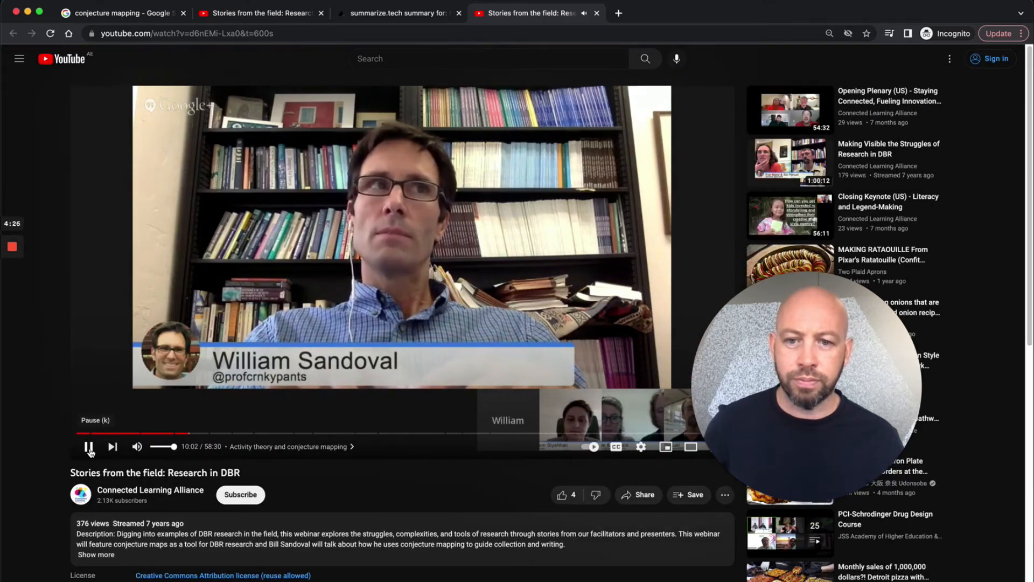
{"action": "left_click", "coordinate": [88, 446]}
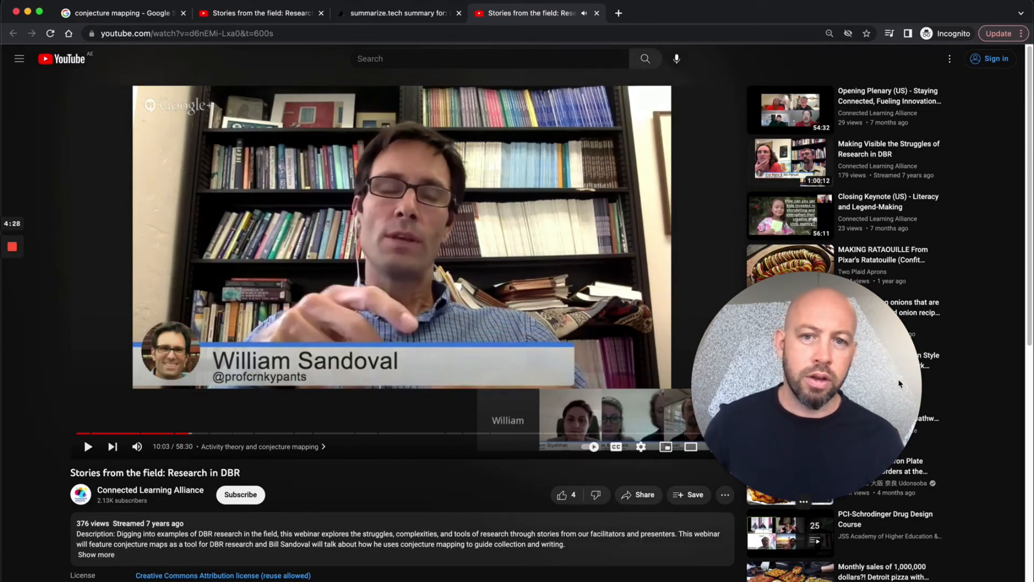
{"action": "left_click", "coordinate": [399, 12]}
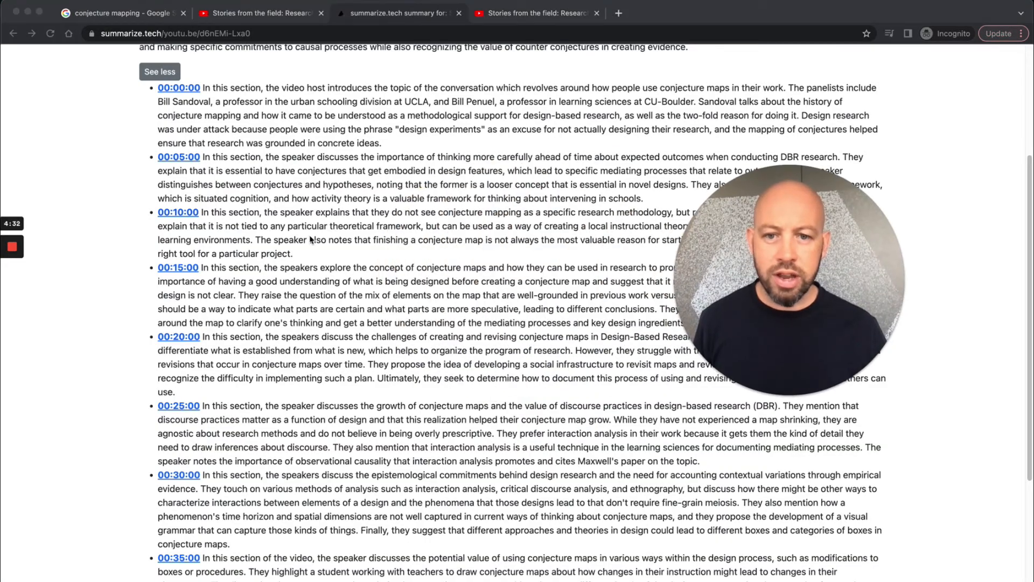
{"action": "scroll", "scroll_direction": "down", "scroll_amount": 3}
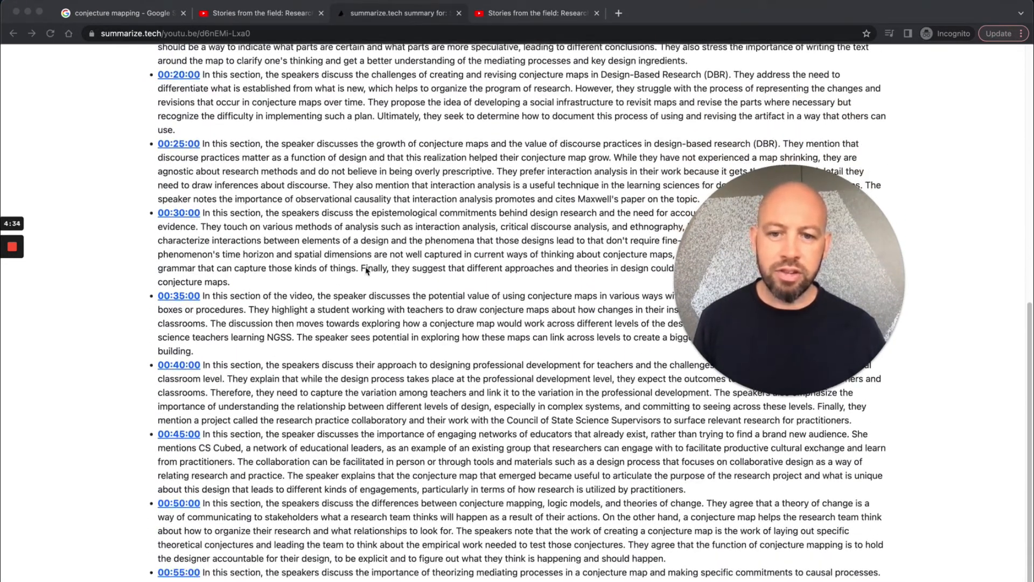
{"action": "scroll", "scroll_direction": "up", "scroll_amount": 3}
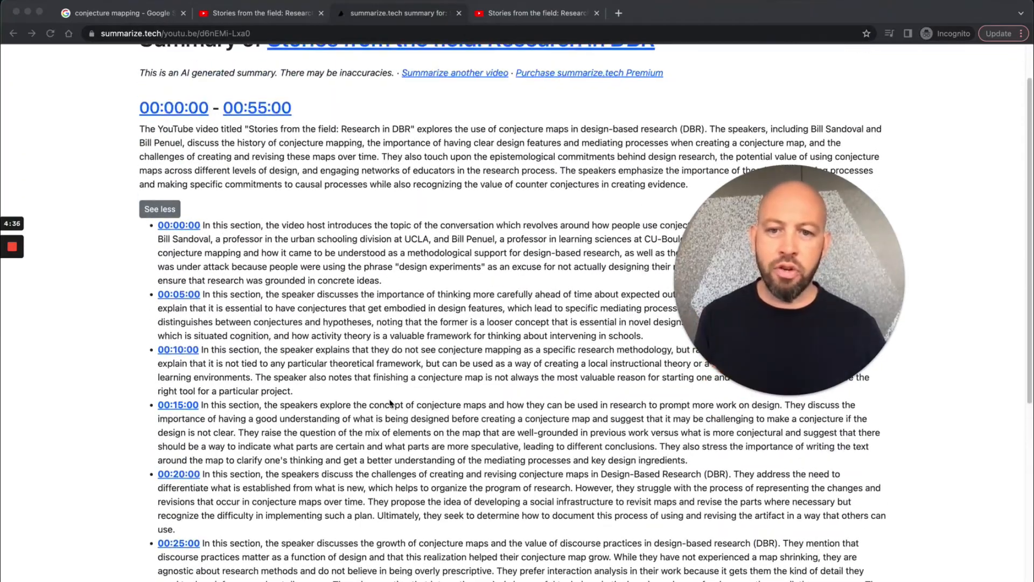
{"action": "scroll", "scroll_direction": "down", "scroll_amount": 3}
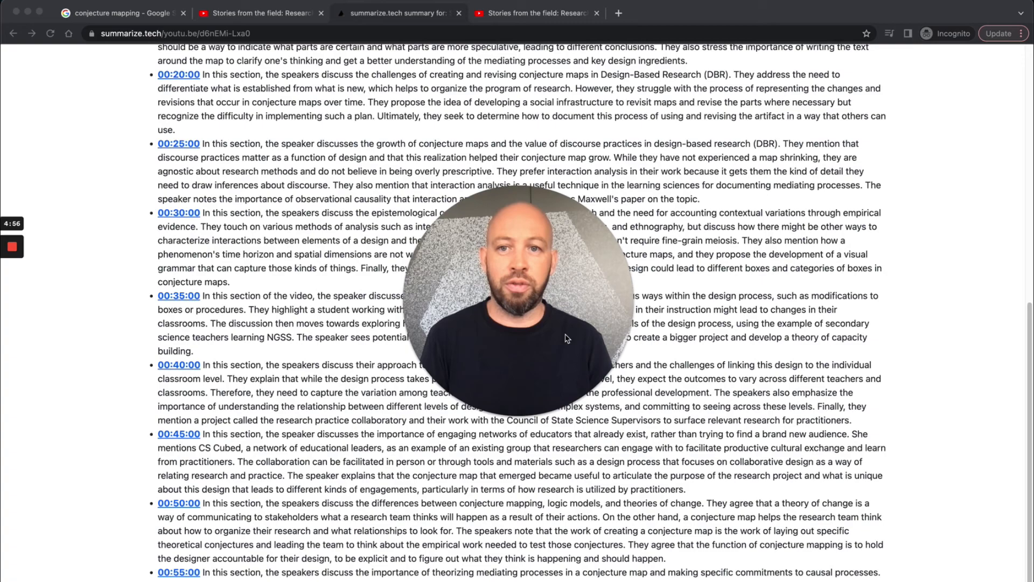
{"action": "mouse_move", "coordinate": [511, 313]}
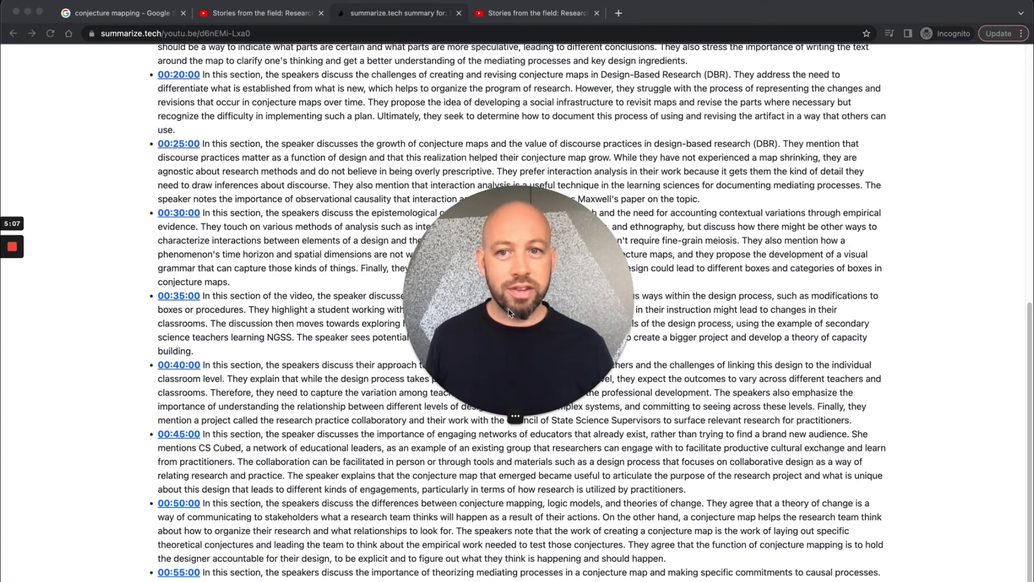
{"action": "scroll", "scroll_direction": "up", "scroll_amount": 3}
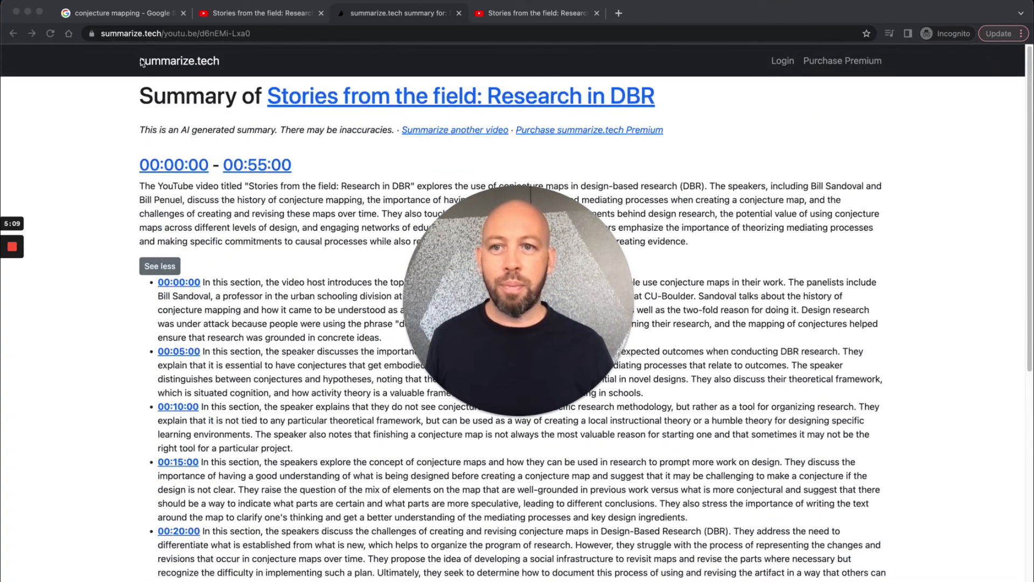